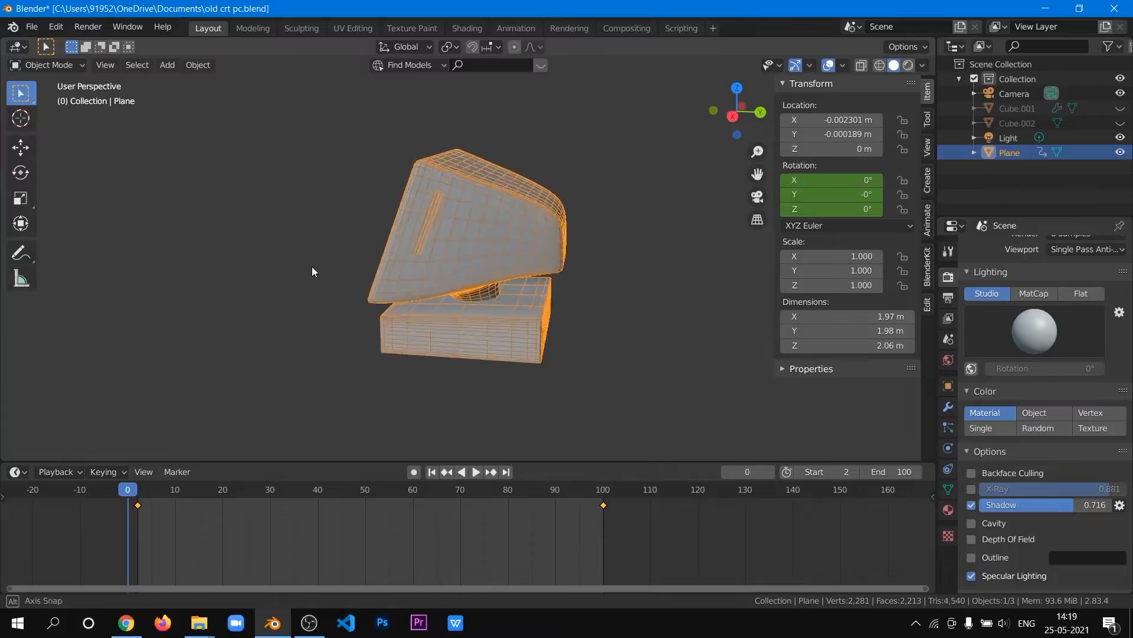
Deselect the monitor, orbit around it, then view it through the scene camera.
key(Tab)
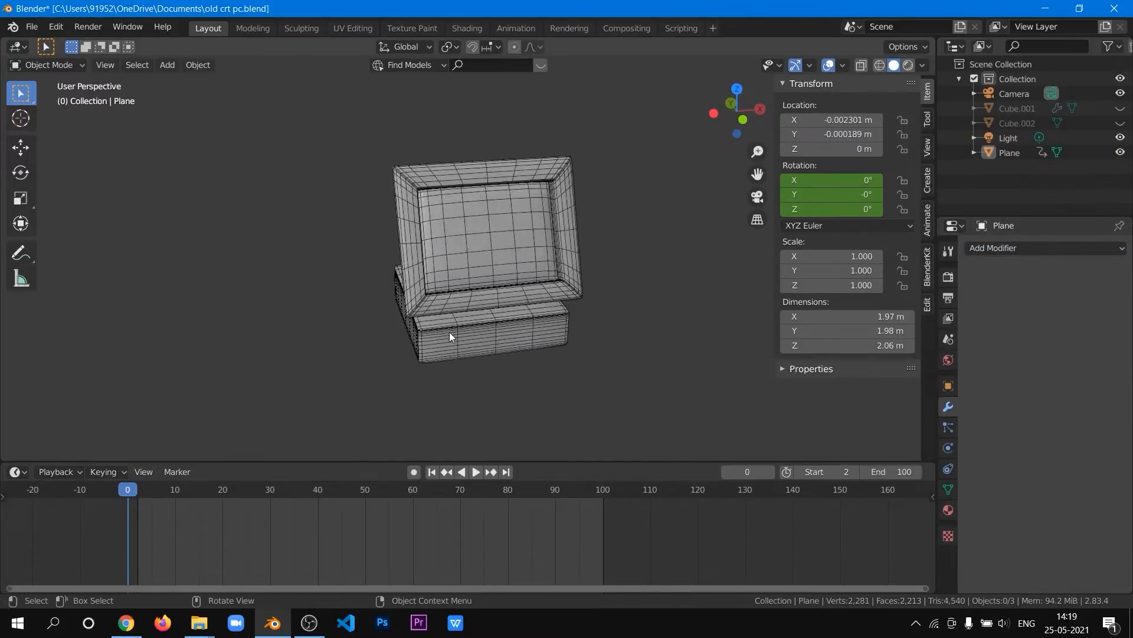
drag(449, 336, 510, 316)
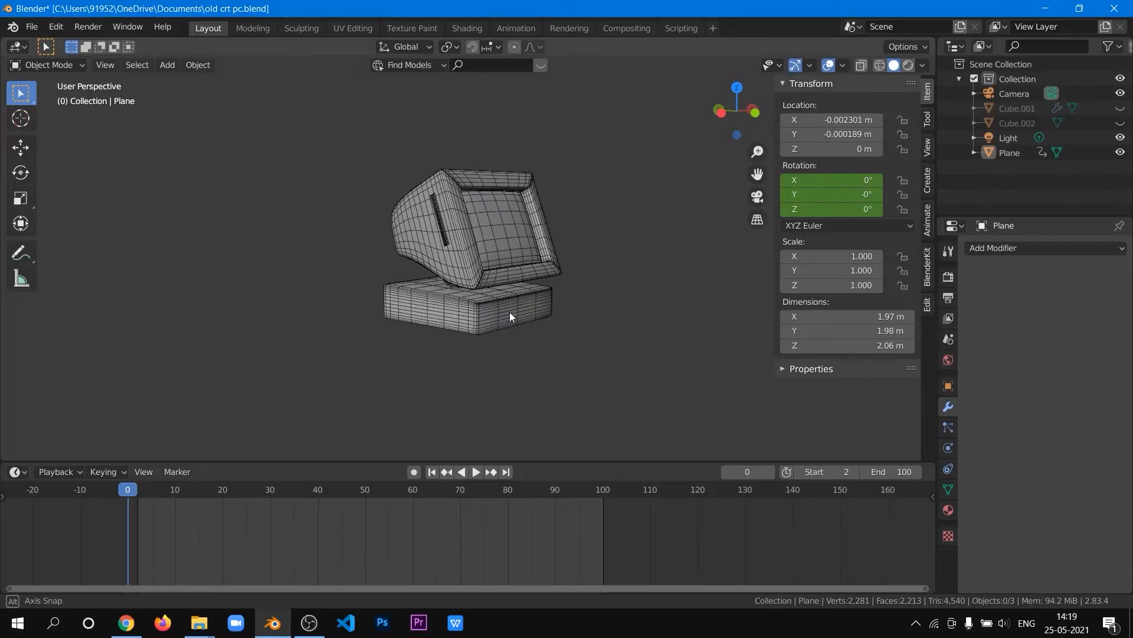
key(0)
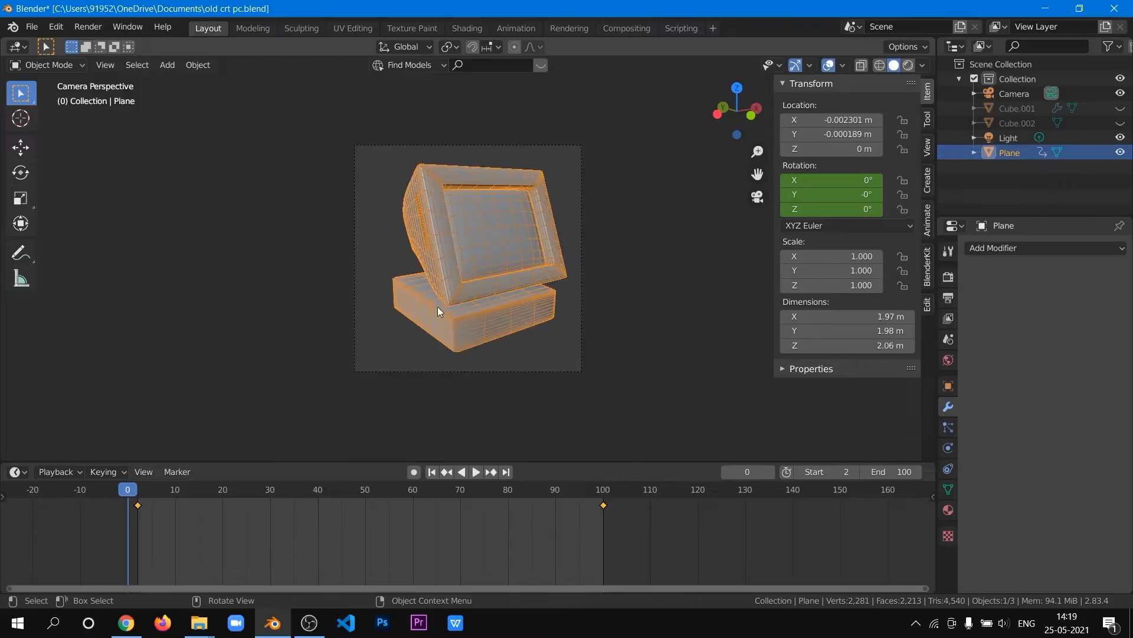
Play the spin from the first keyframe at frame 2 and rotate the monitor about Z.
click(476, 475)
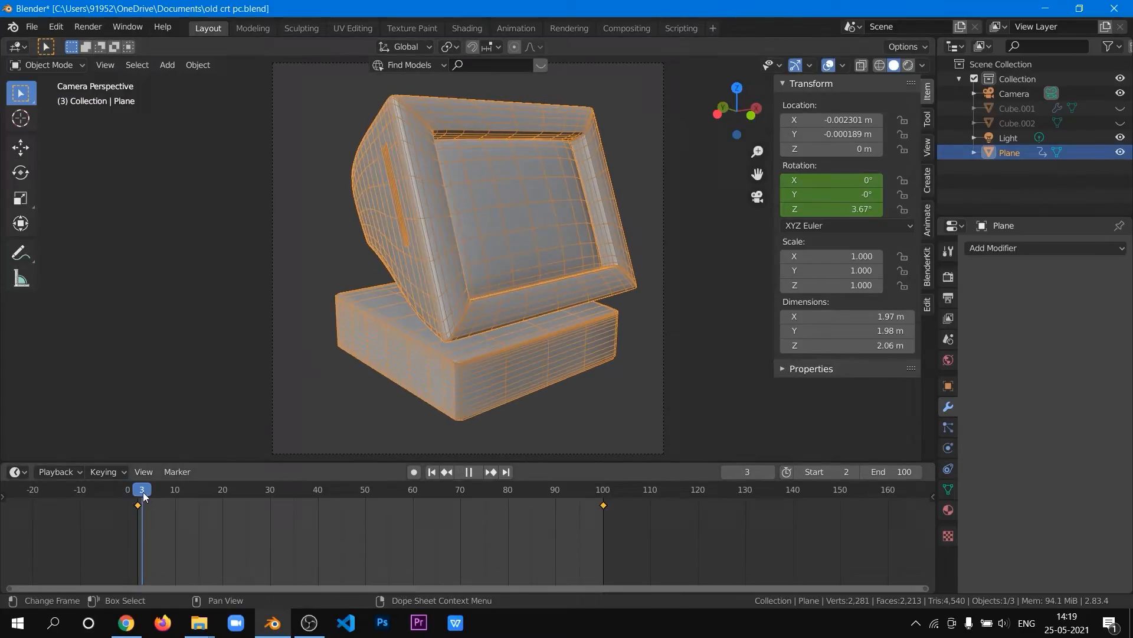
click(137, 489)
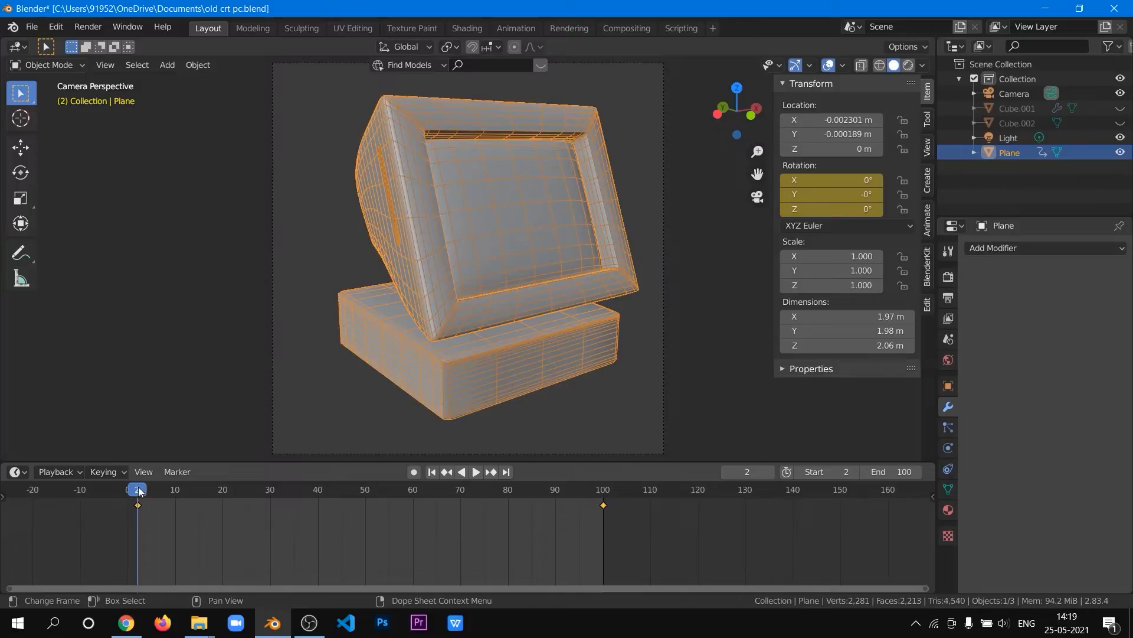
click(474, 473)
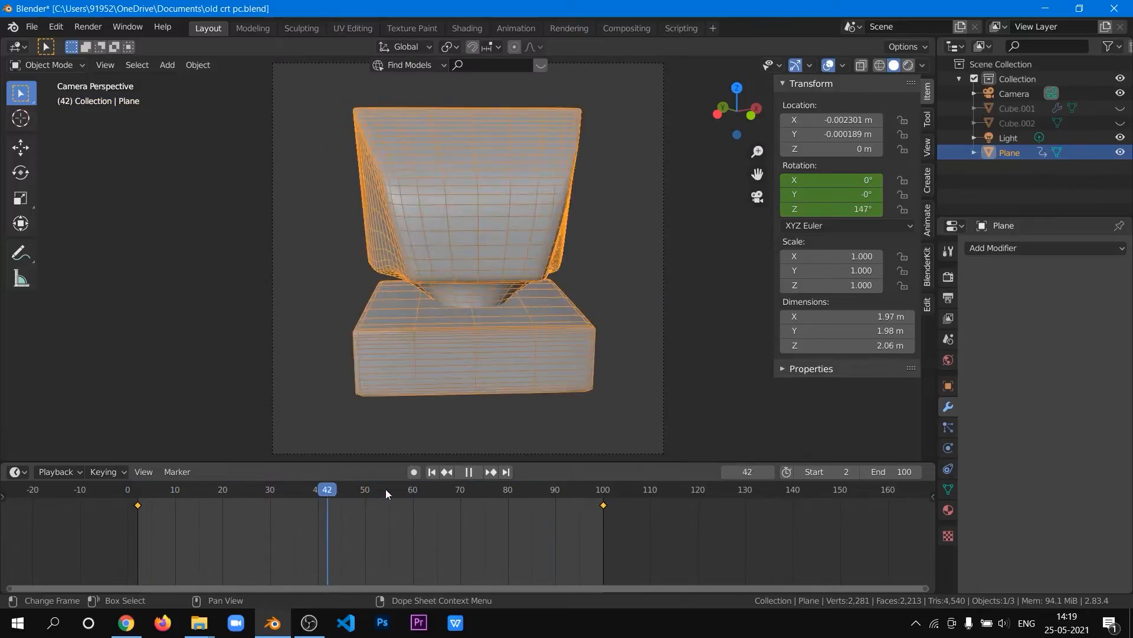
key(r)
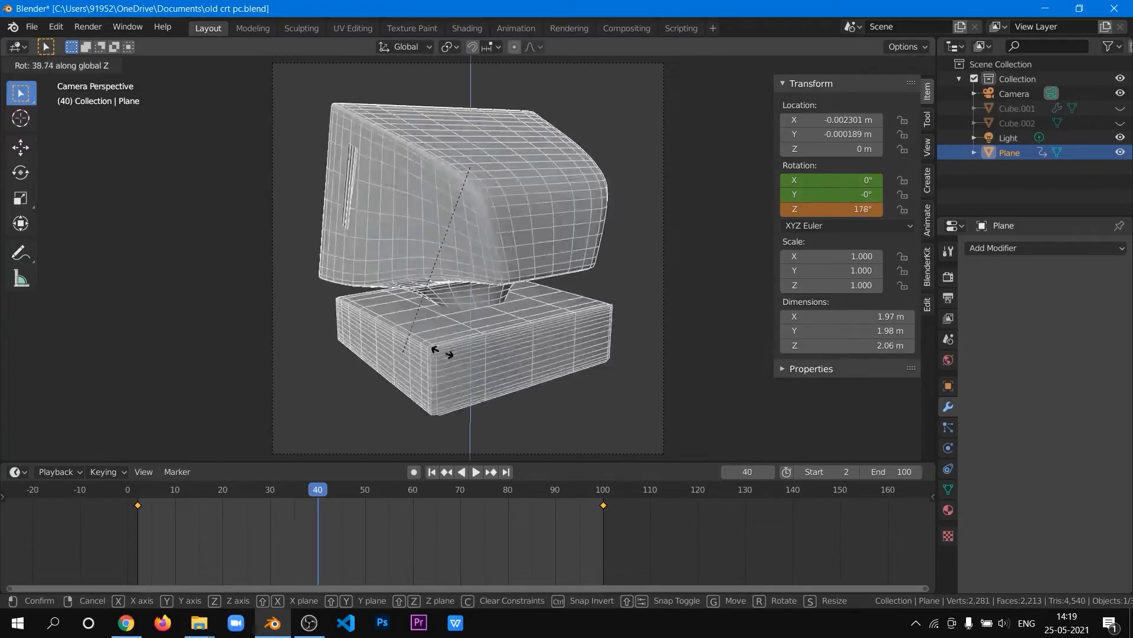
Check the full 360° turn at the frame-100 keyframe, replaying and scrubbing between start and end.
click(476, 472)
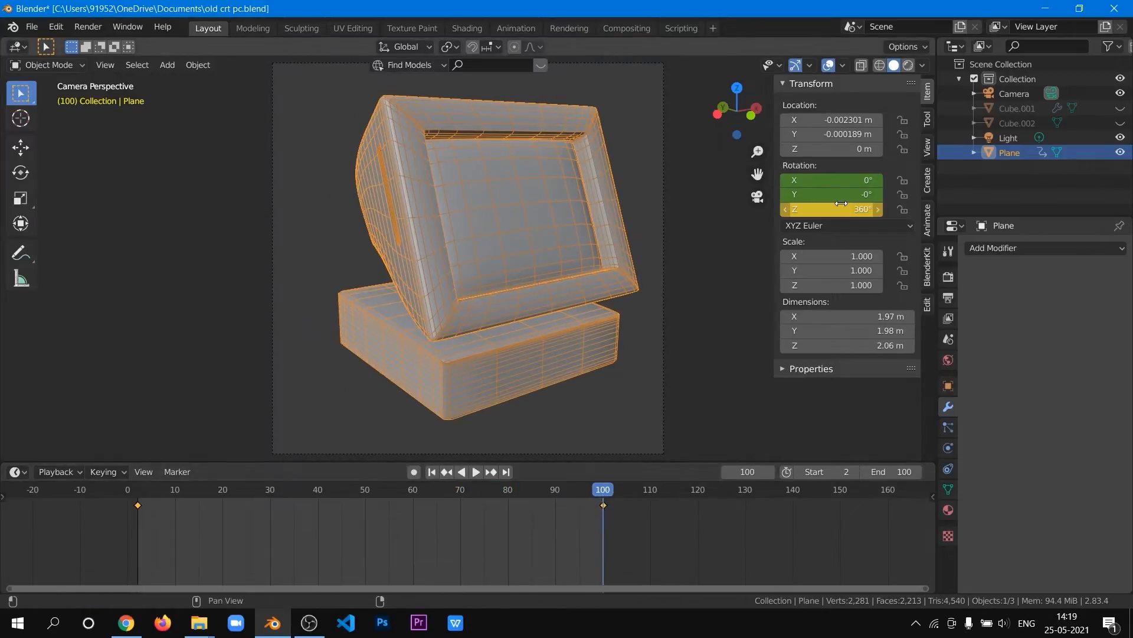
click(476, 471)
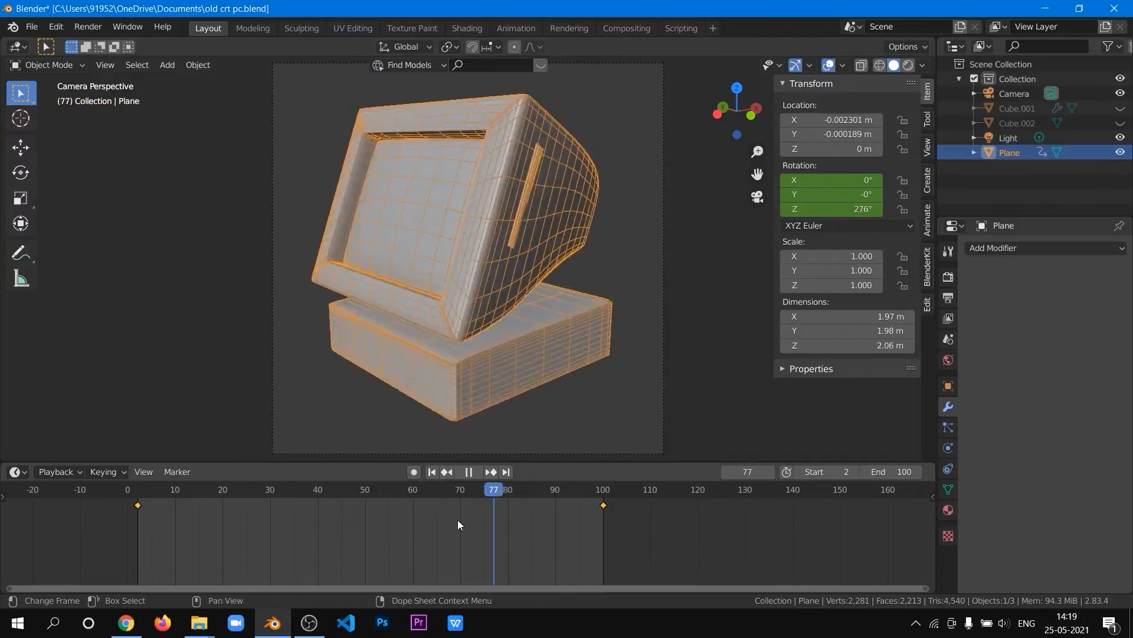
click(132, 489)
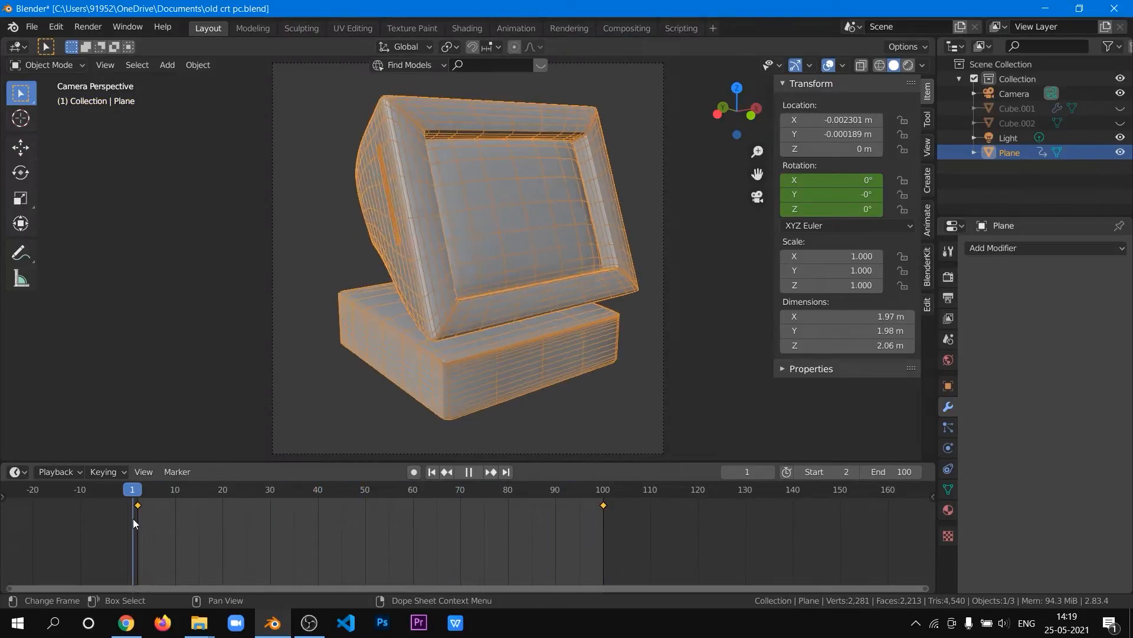
click(602, 488)
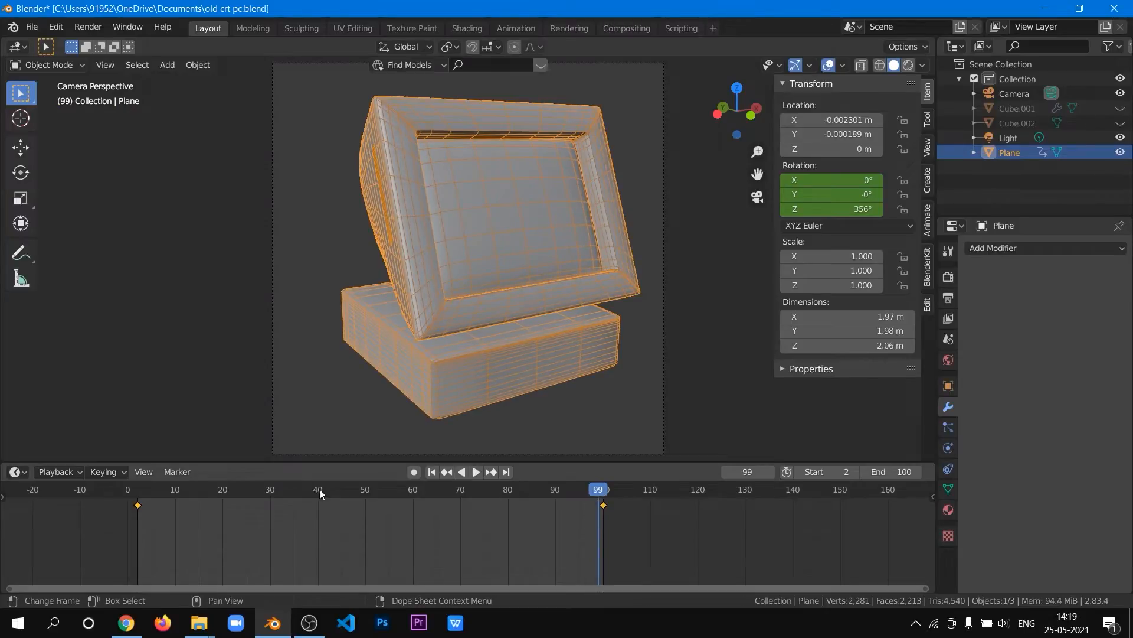
click(475, 474)
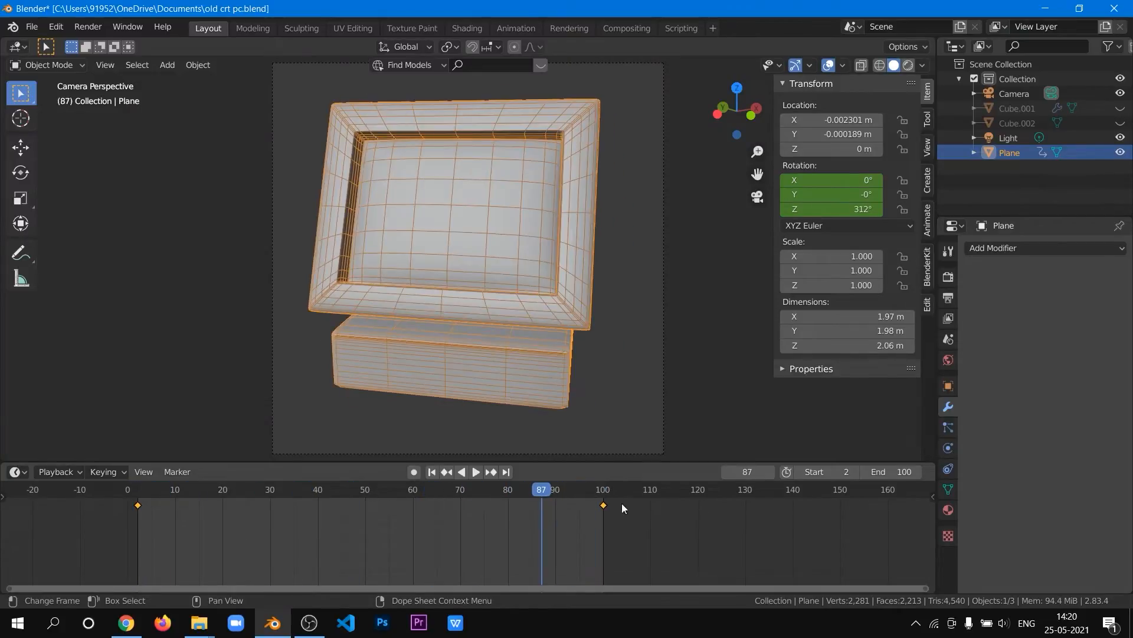
Pause, replay the spin through the camera and stop at the middle of the rotation.
click(476, 472)
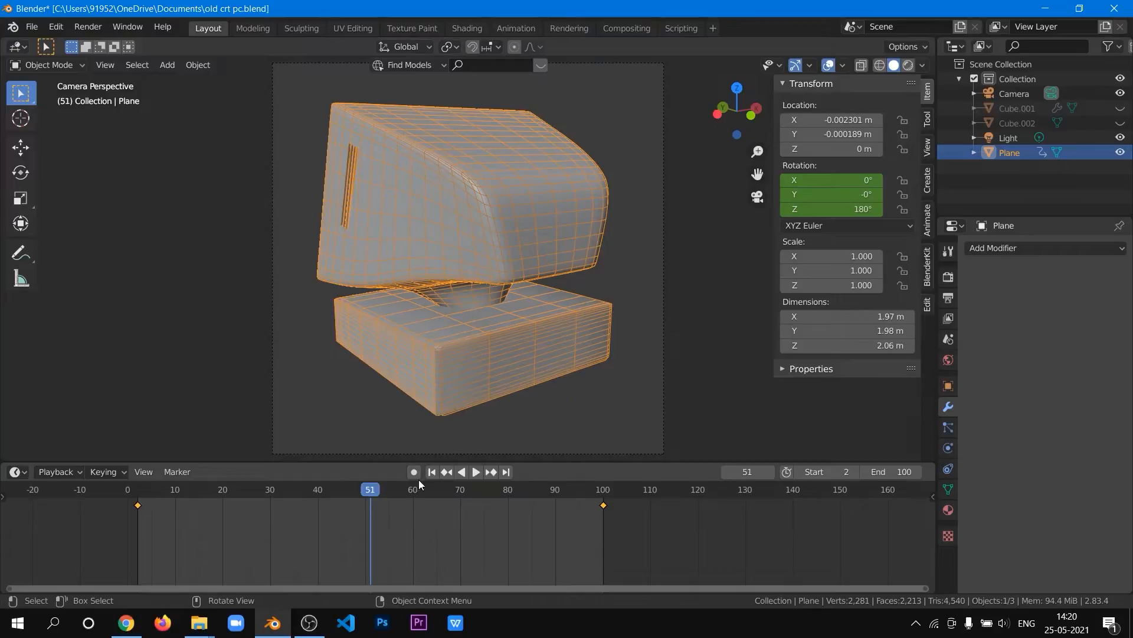
click(475, 472)
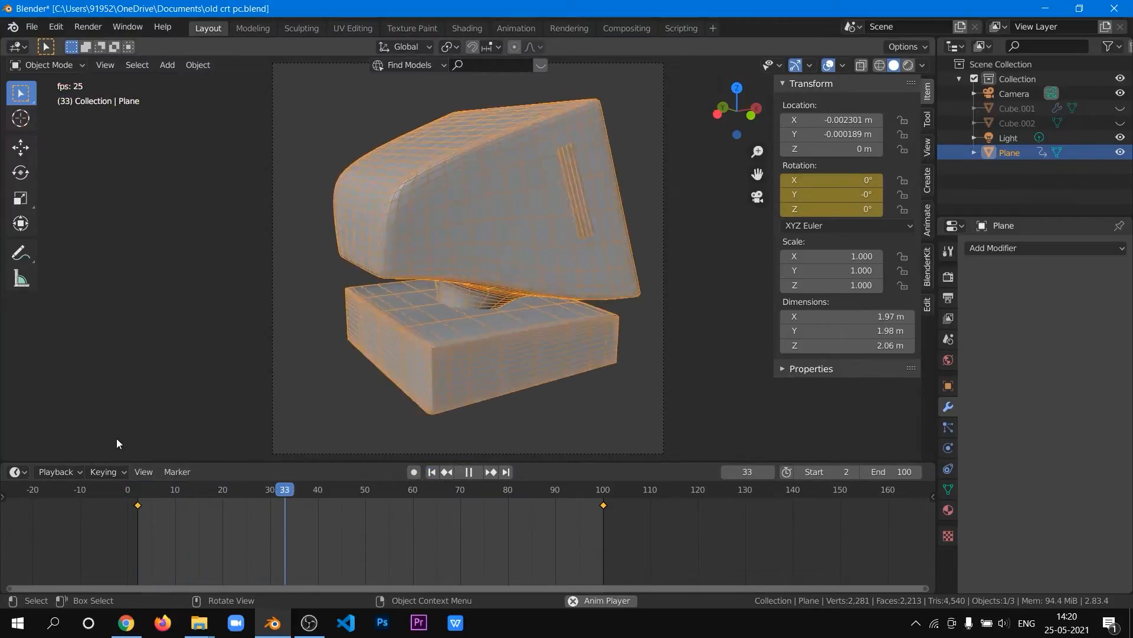
click(511, 489)
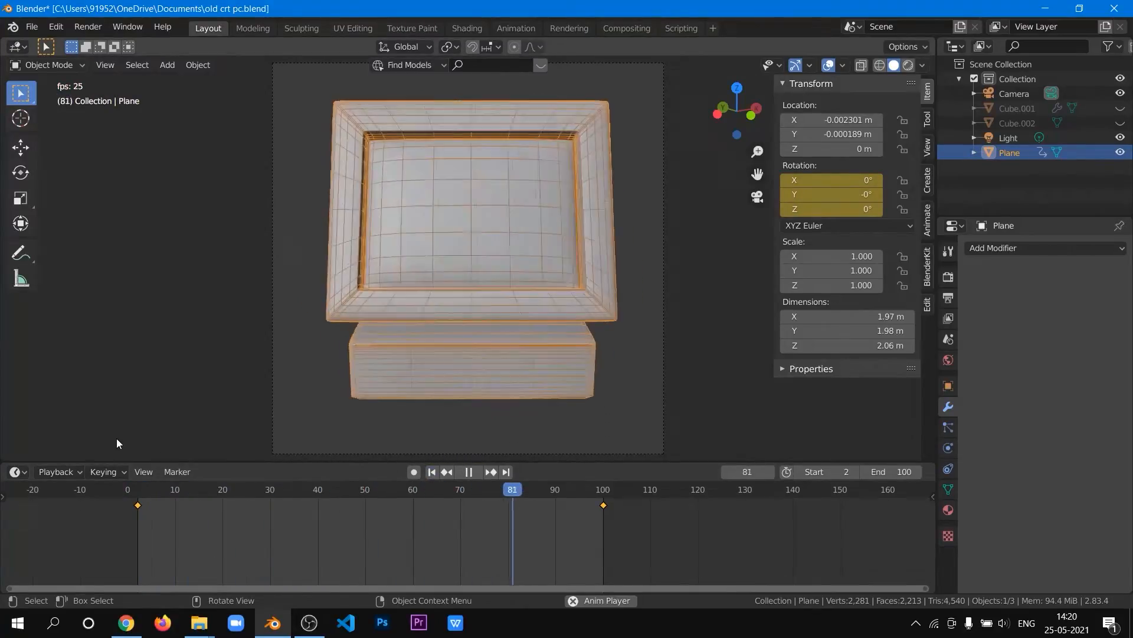
click(270, 489)
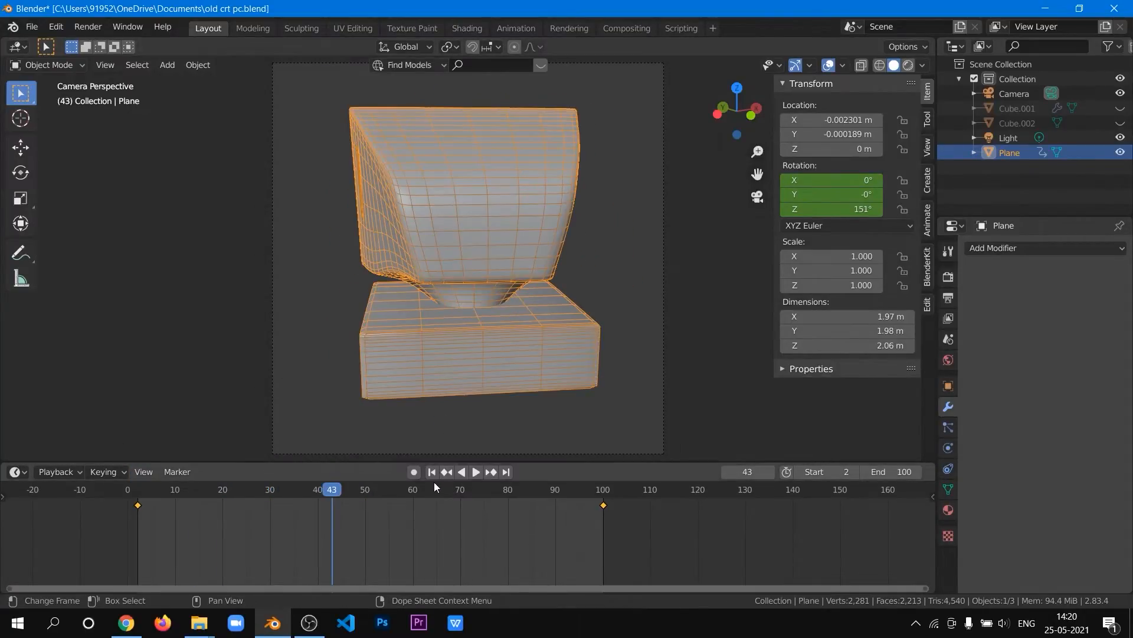
Resume and stop playback early, then leave the camera for a free perspective view.
click(475, 471)
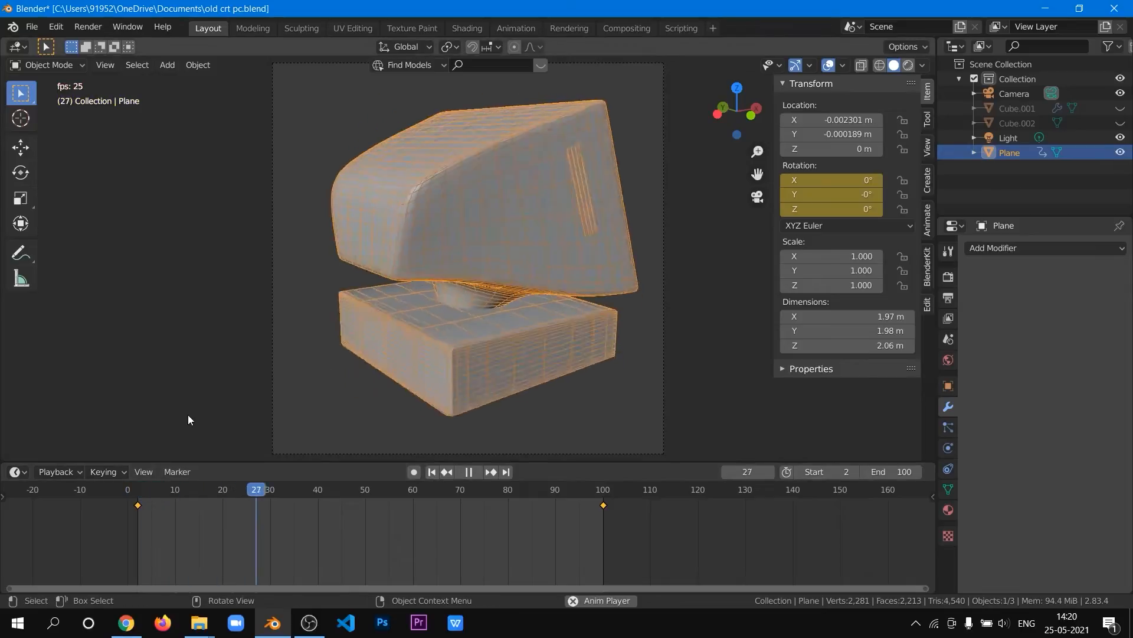
click(469, 472)
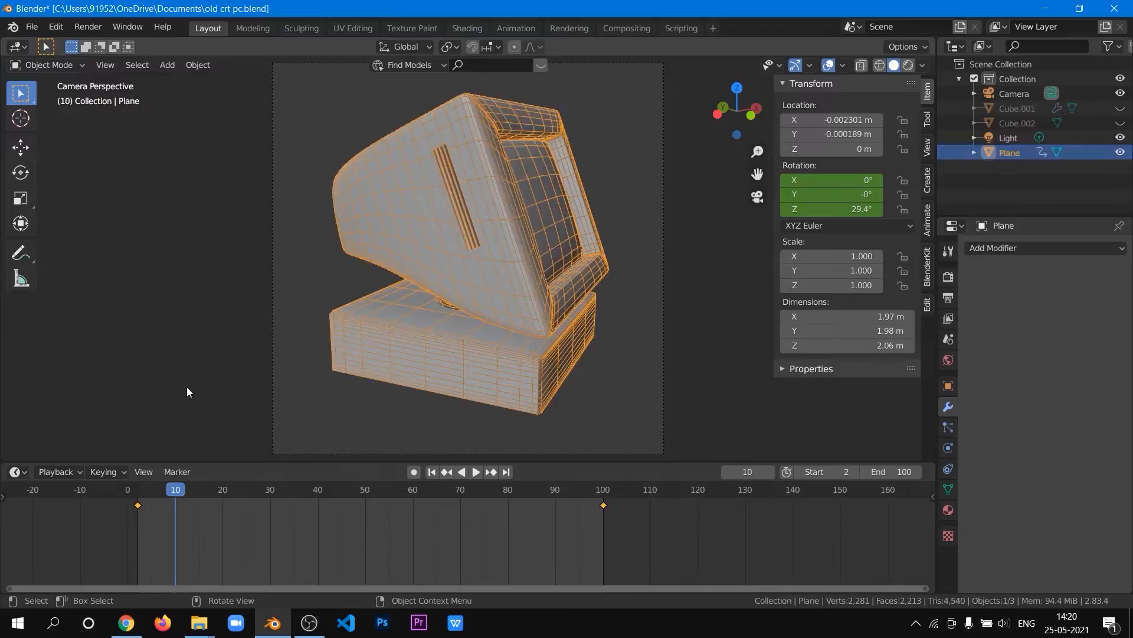
click(187, 392)
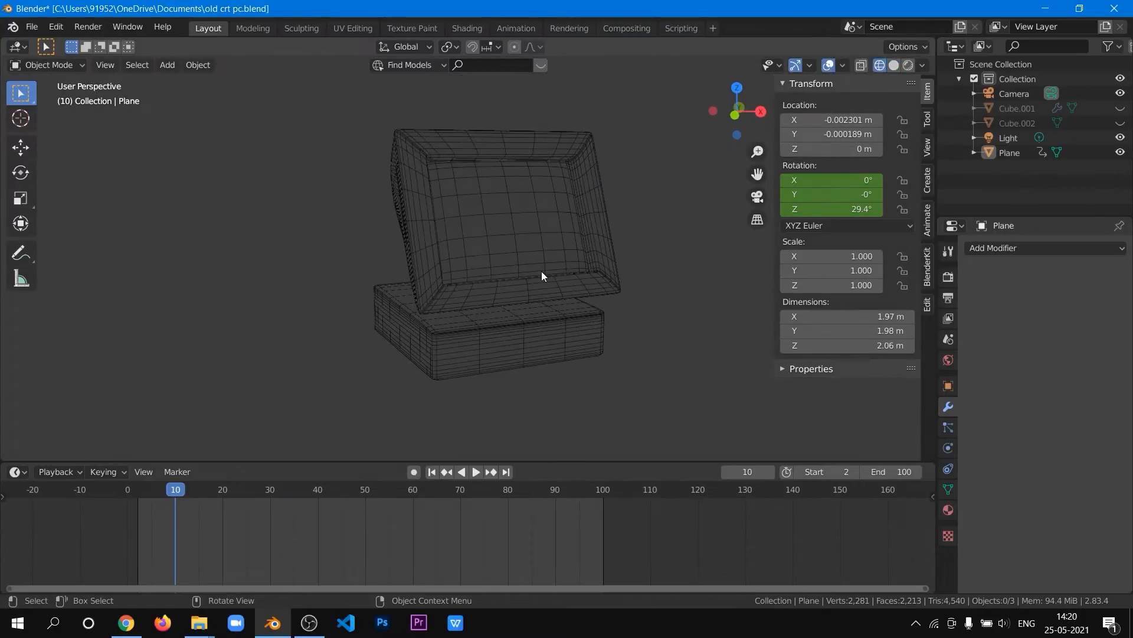
Play the rotation animation in wireframe and stop it again.
click(475, 472)
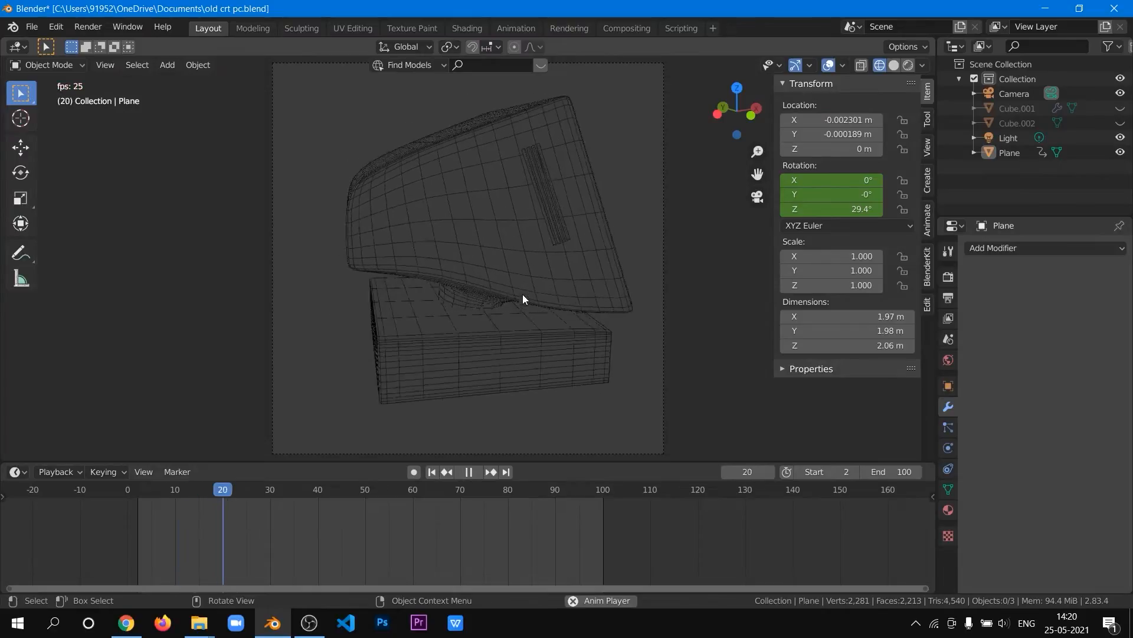
click(467, 471)
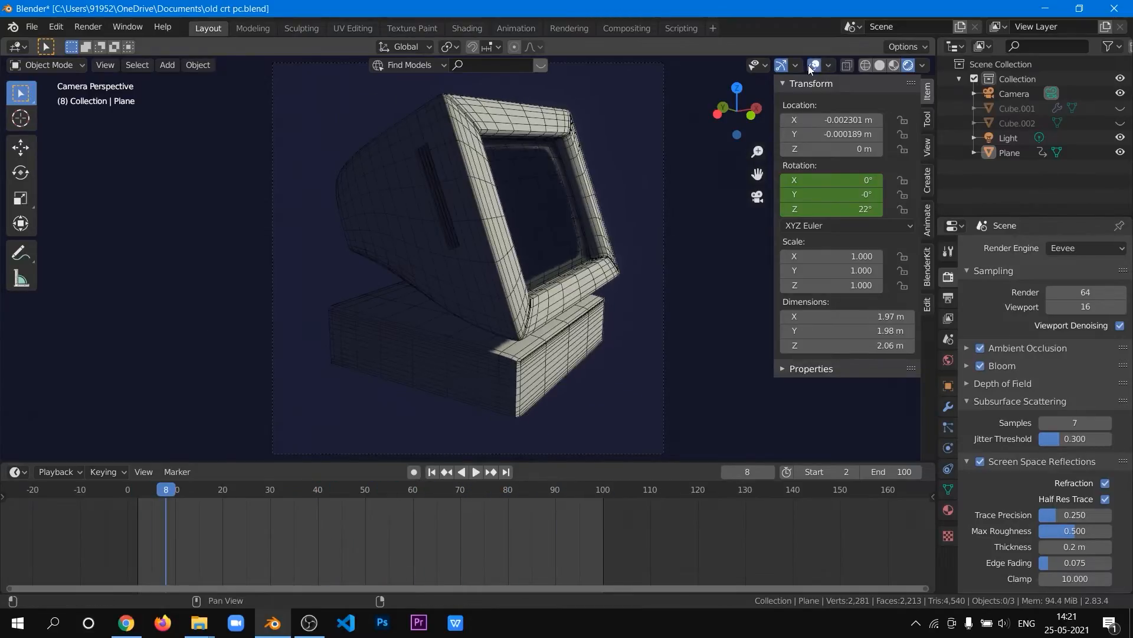
Jump back to the first animation frame.
click(137, 489)
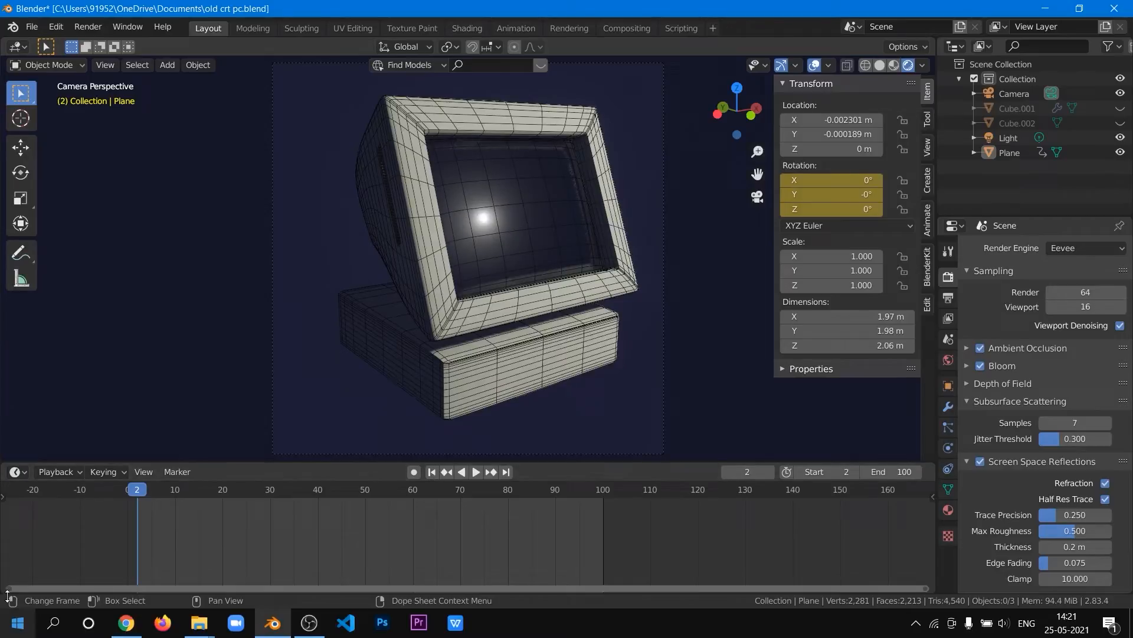
mouse_move(354, 301)
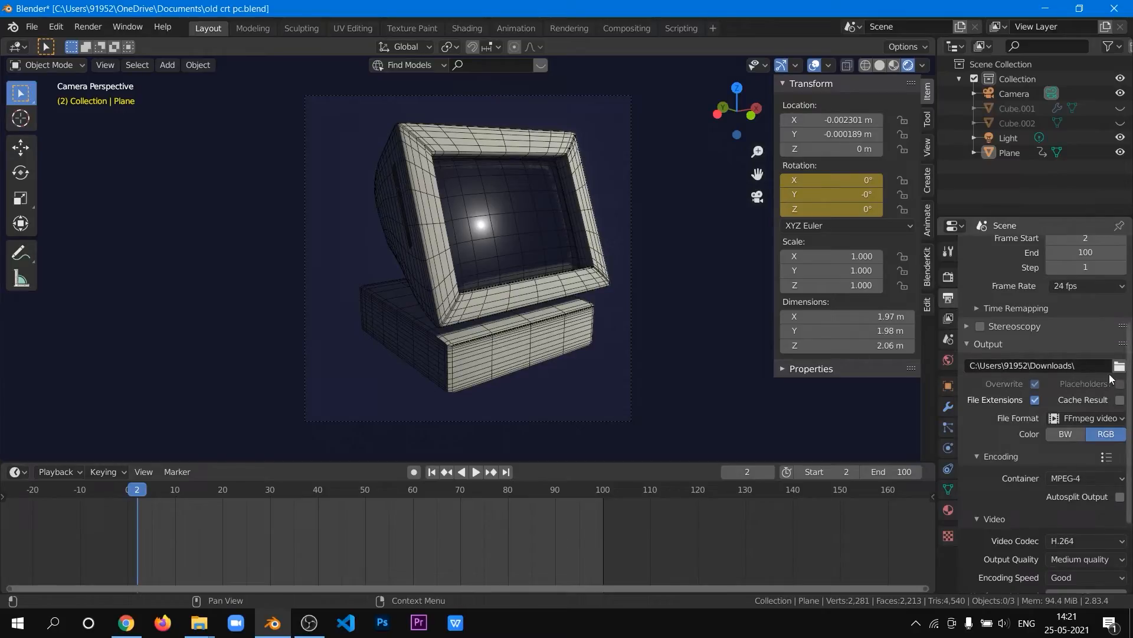
Render the whole rotation animation via Render Animation, then return to the viewport.
scroll(down, 3)
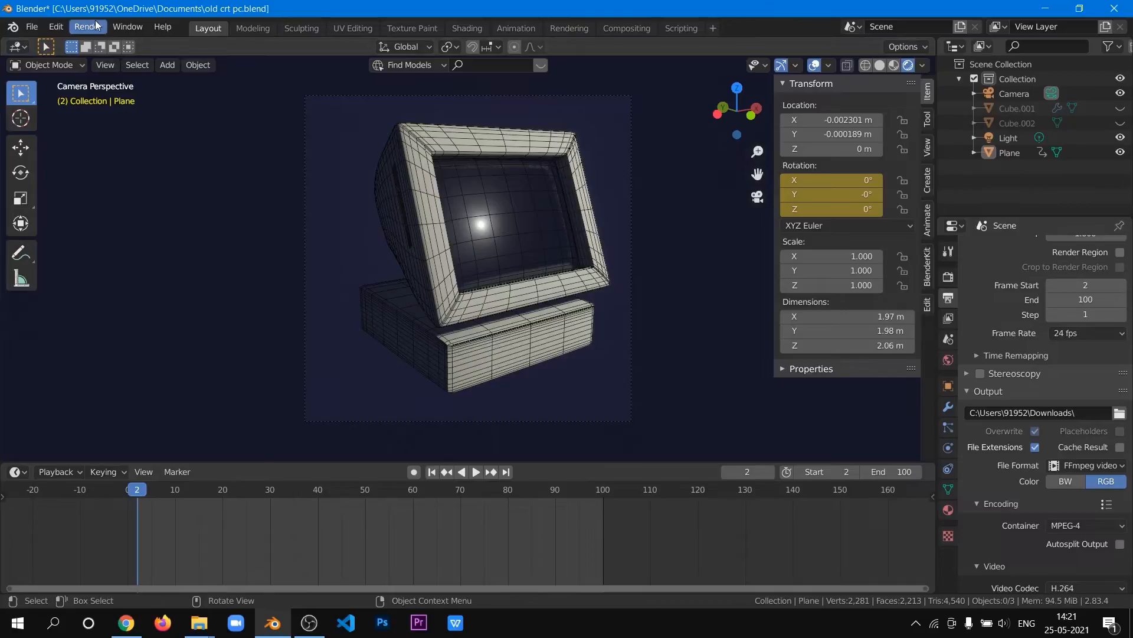
click(86, 27)
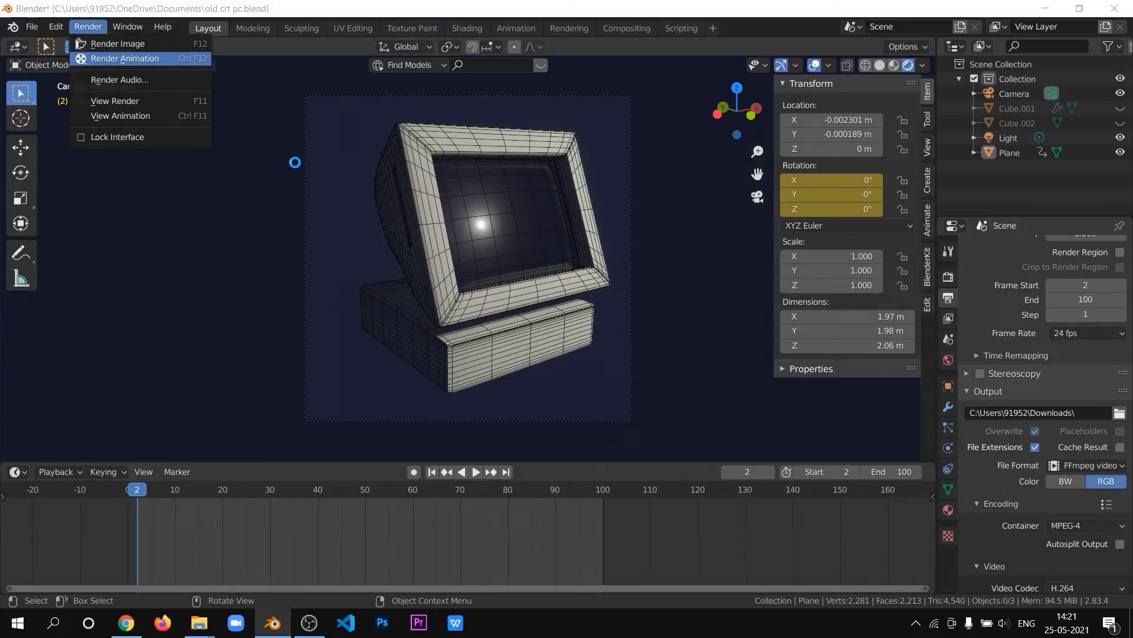
click(116, 44)
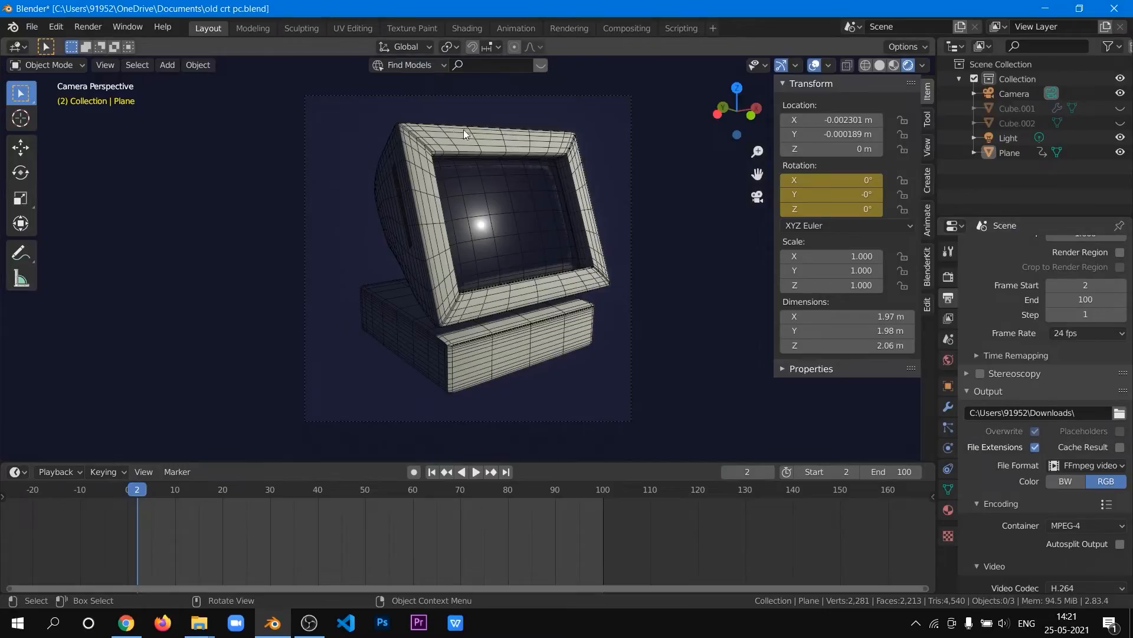
click(475, 471)
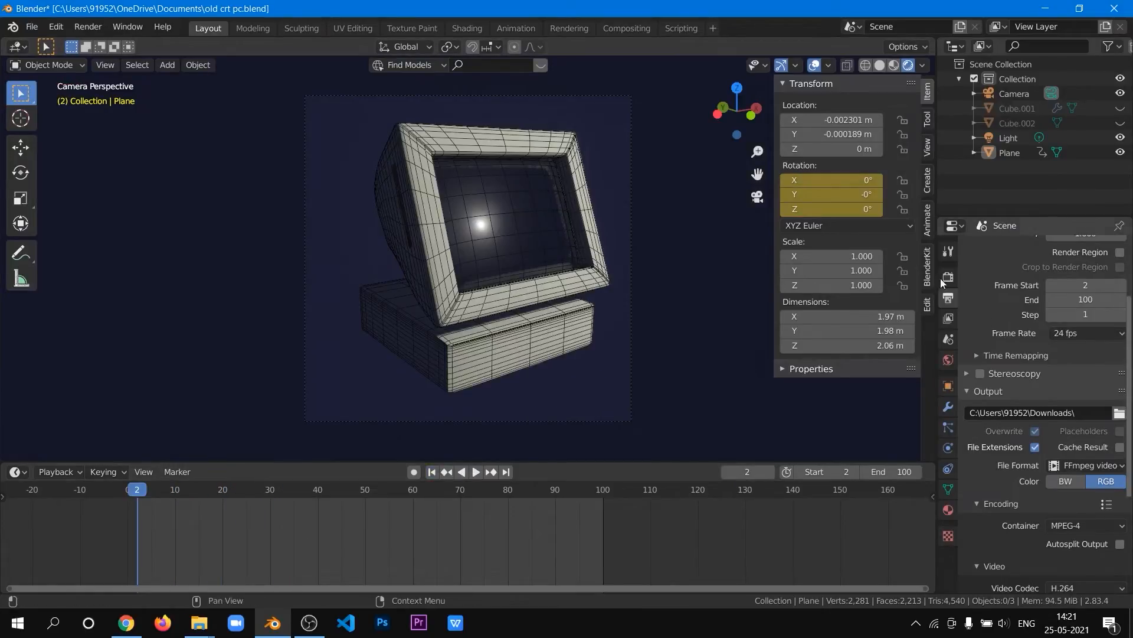
click(105, 64)
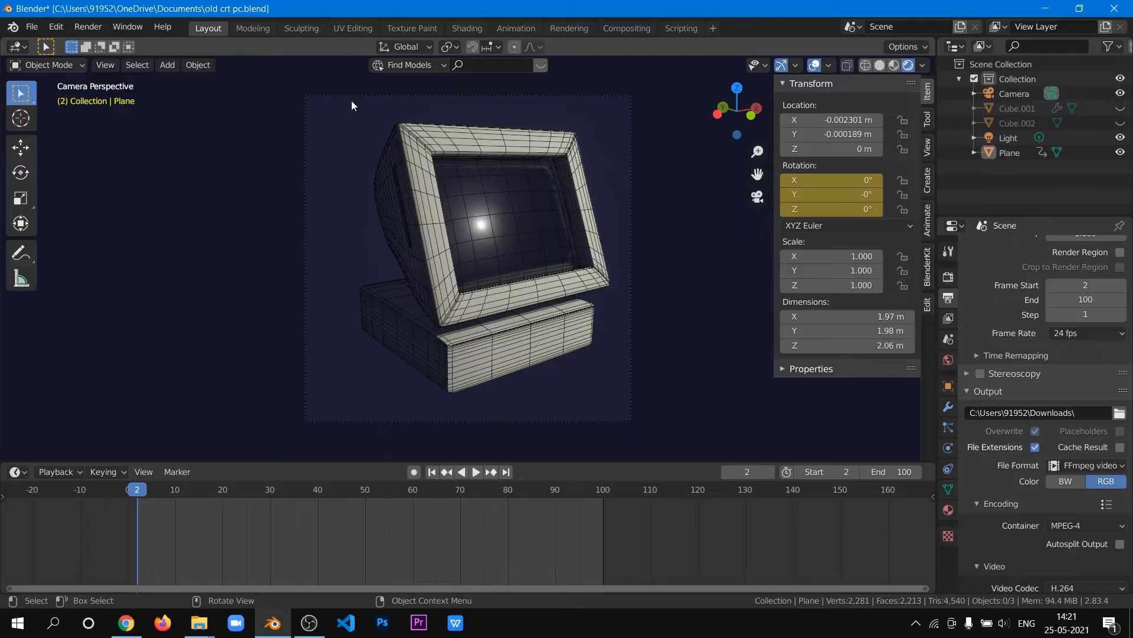
Select the camera and switch the render engine to Workbench for grey solid shading.
click(1014, 93)
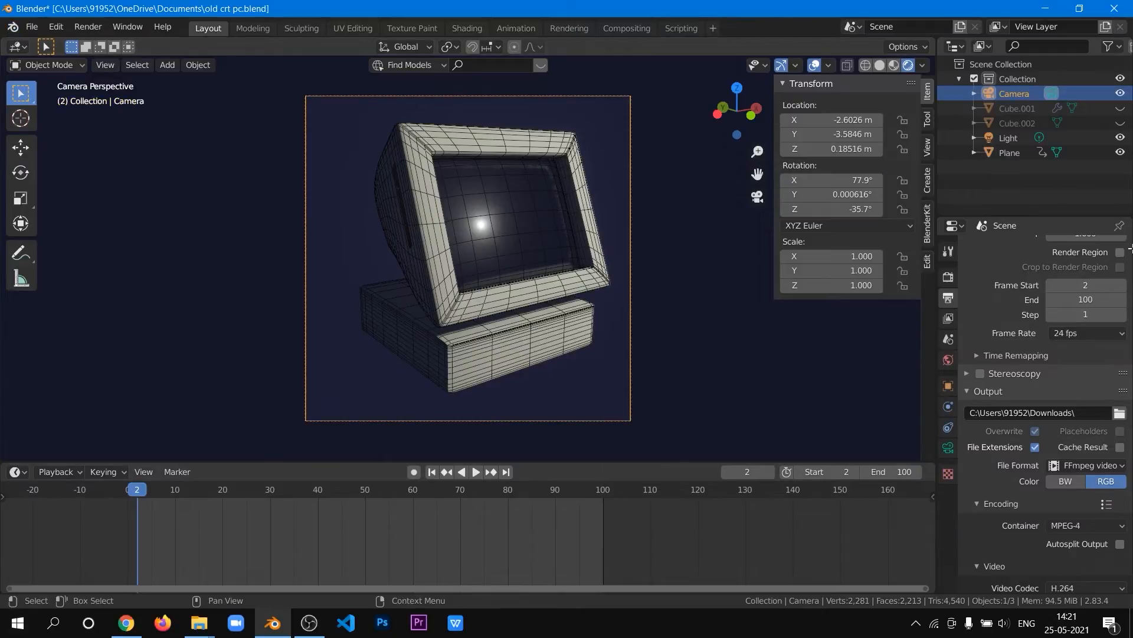
click(1084, 247)
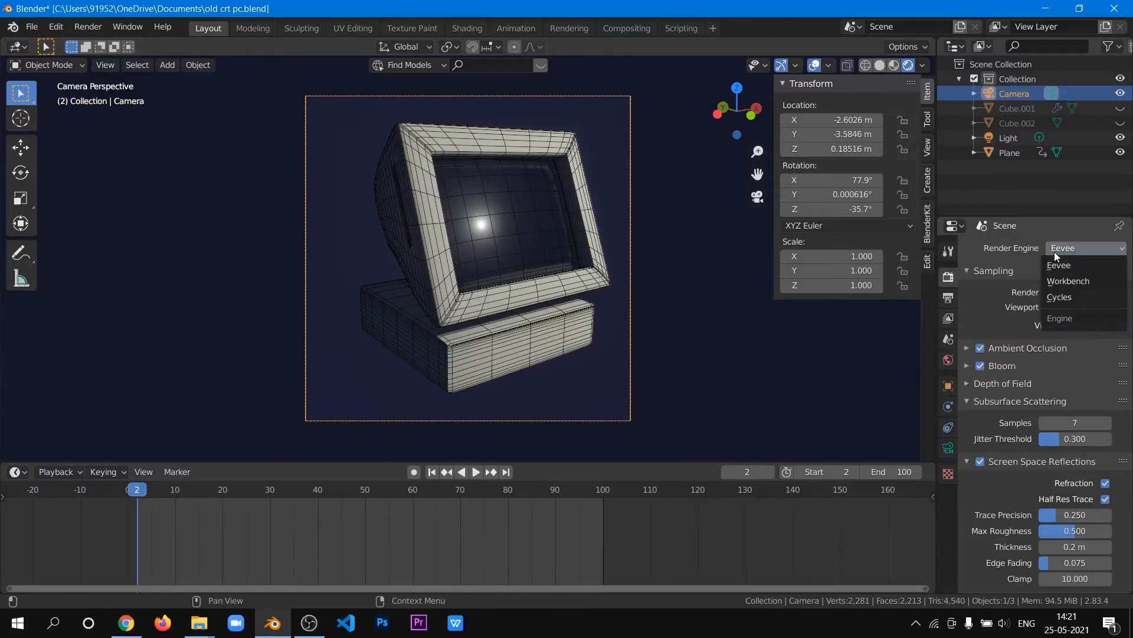
click(1067, 282)
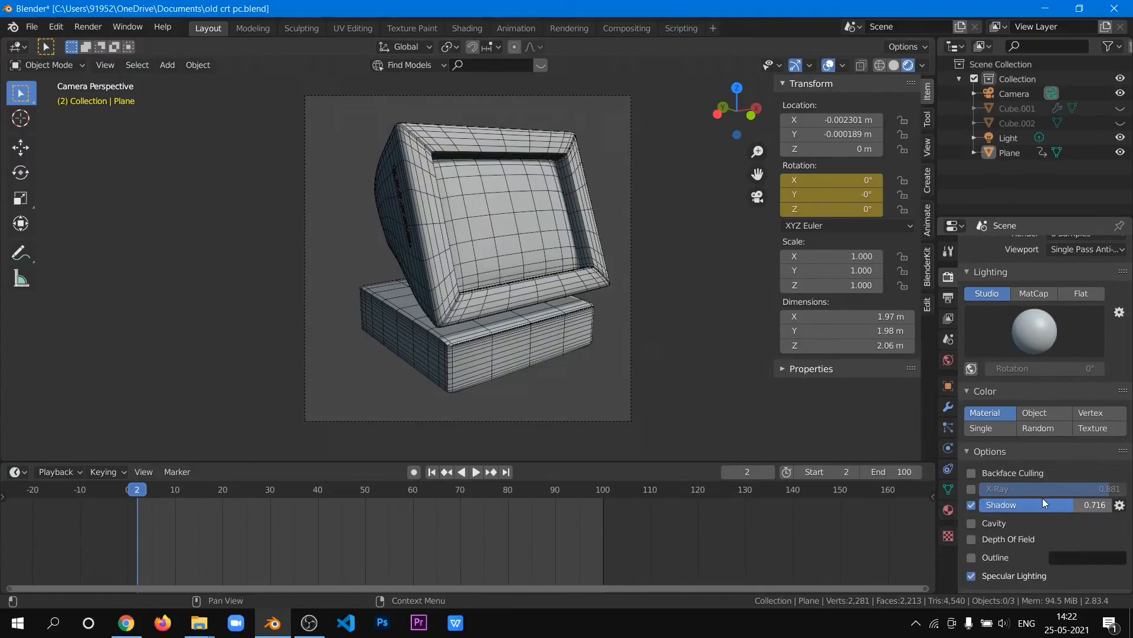
Raise the Workbench shadow strength to 0.800 and show the monitor in wireframe.
drag(1026, 504, 1084, 504)
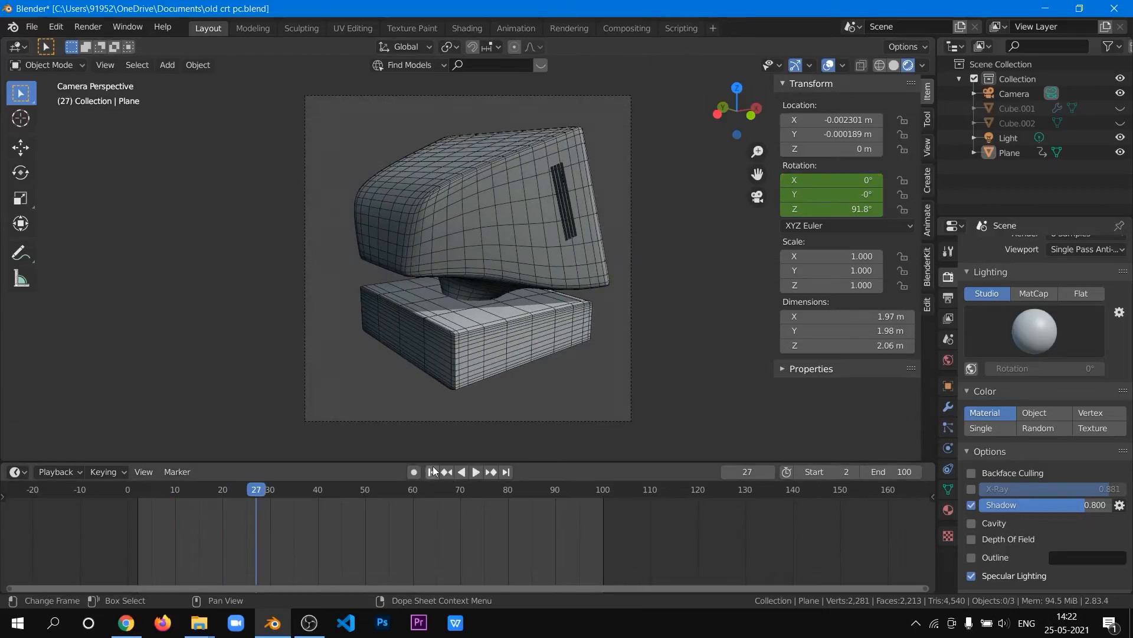
click(105, 64)
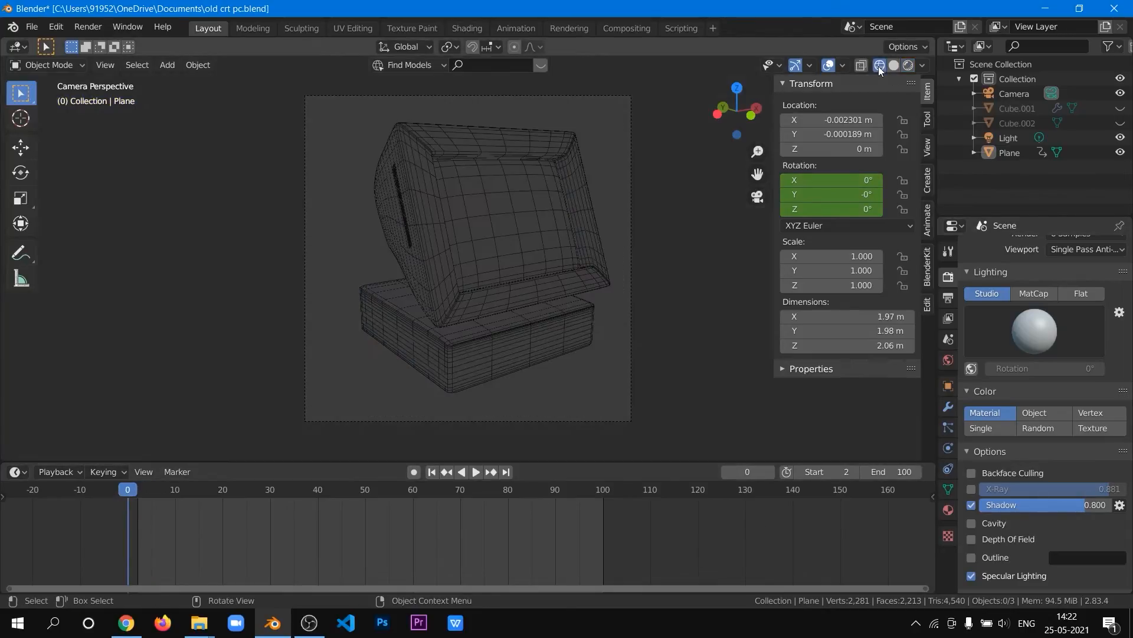
Return to solid shading and enable Workbench X-Ray at 0.008 opacity.
click(105, 64)
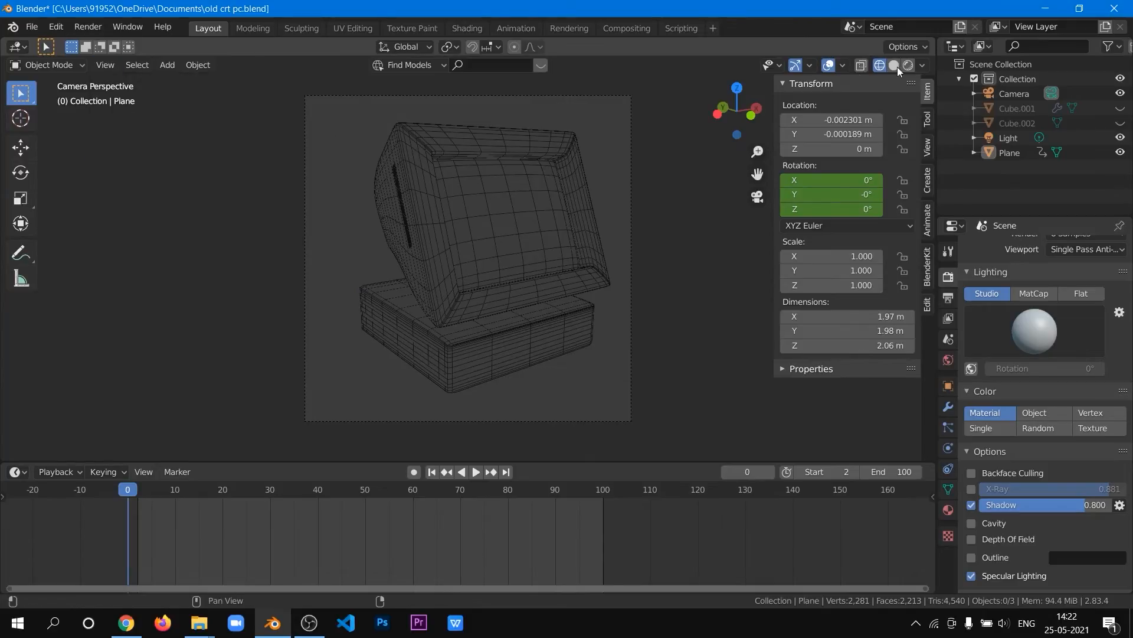
click(894, 66)
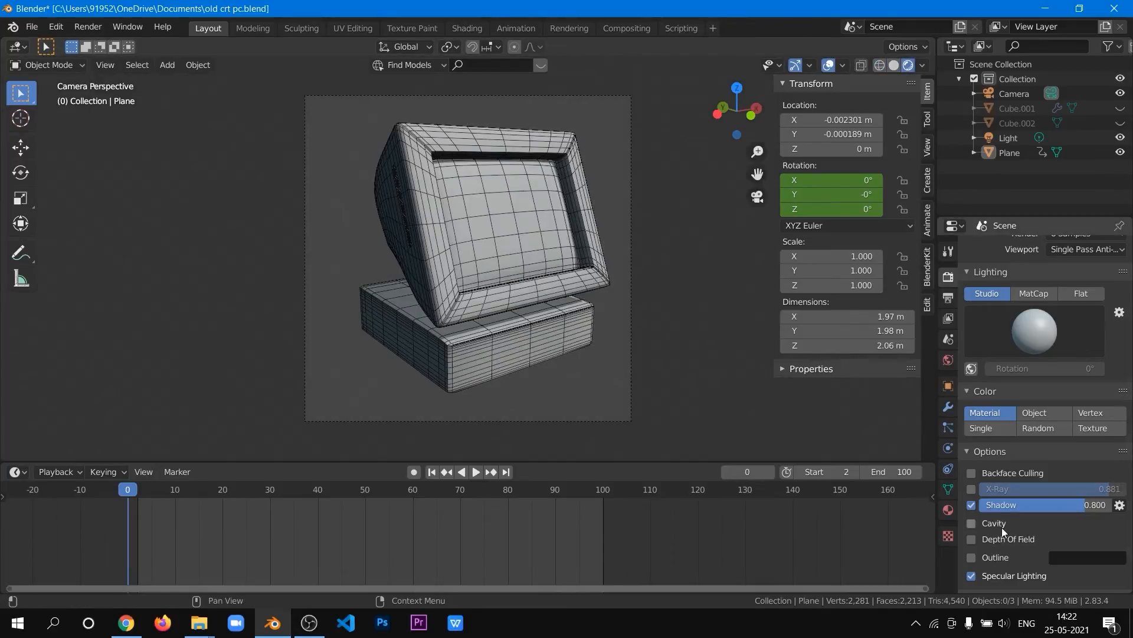
click(972, 465)
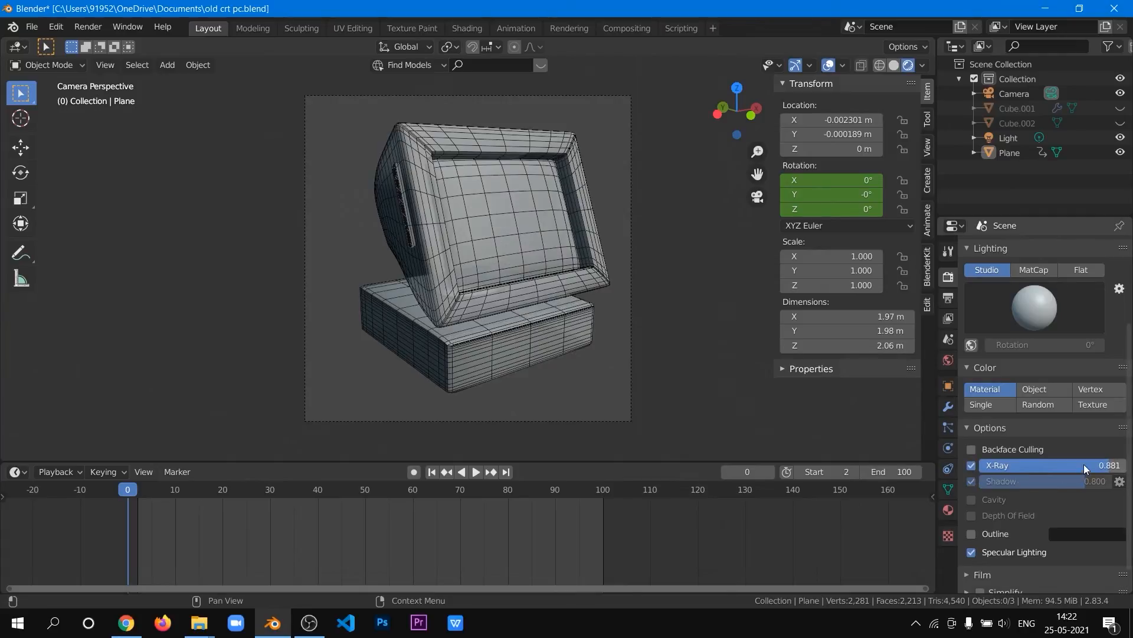
drag(1084, 465, 983, 465)
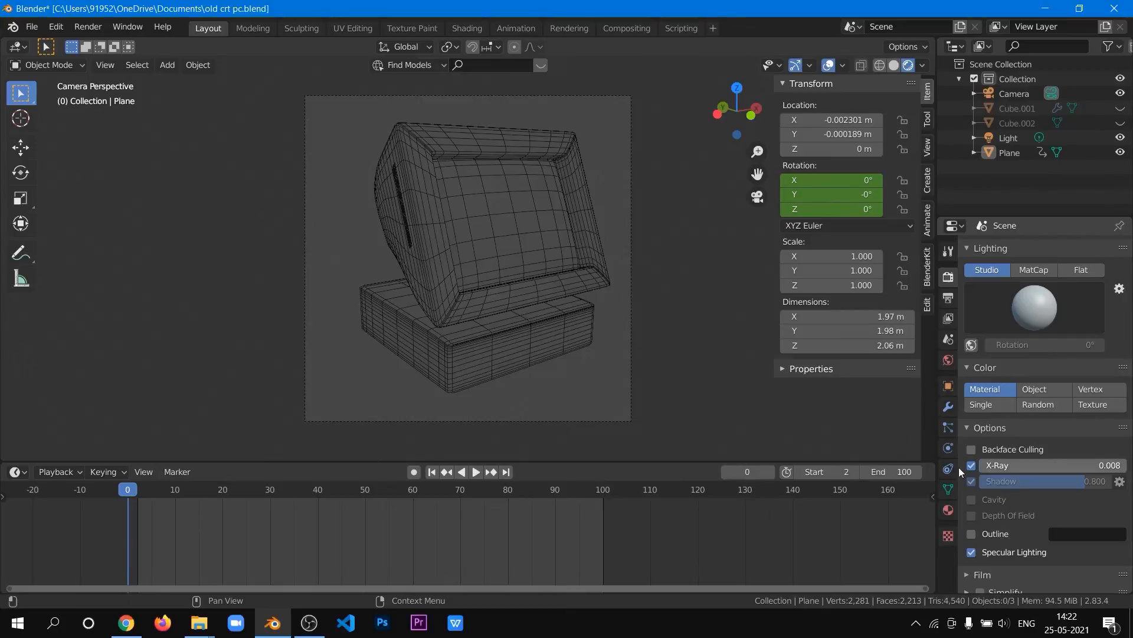
Jump to the first frame and play the see-through rotation animation.
click(476, 471)
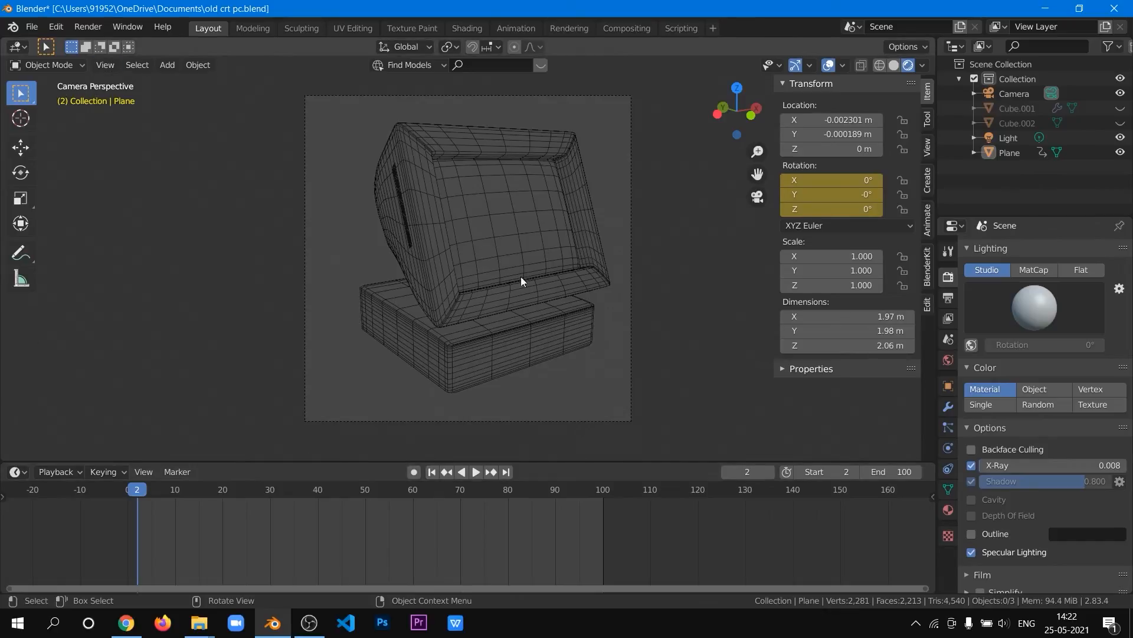
click(474, 471)
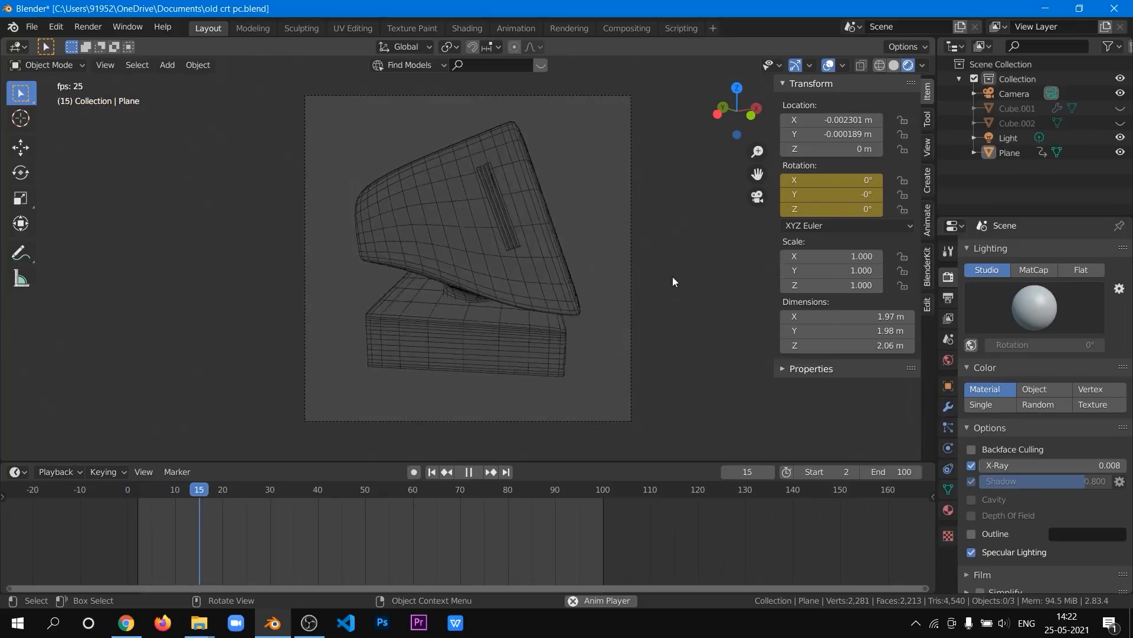